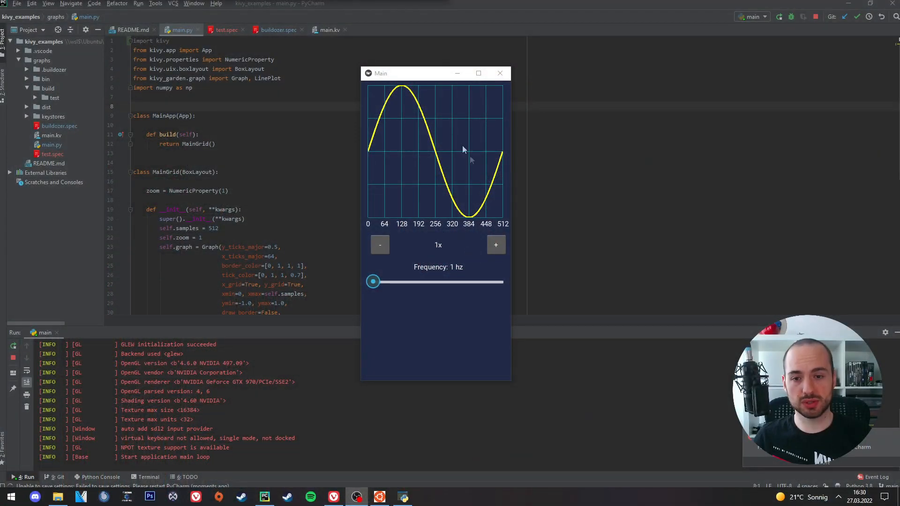
pyautogui.moveTo(437, 211)
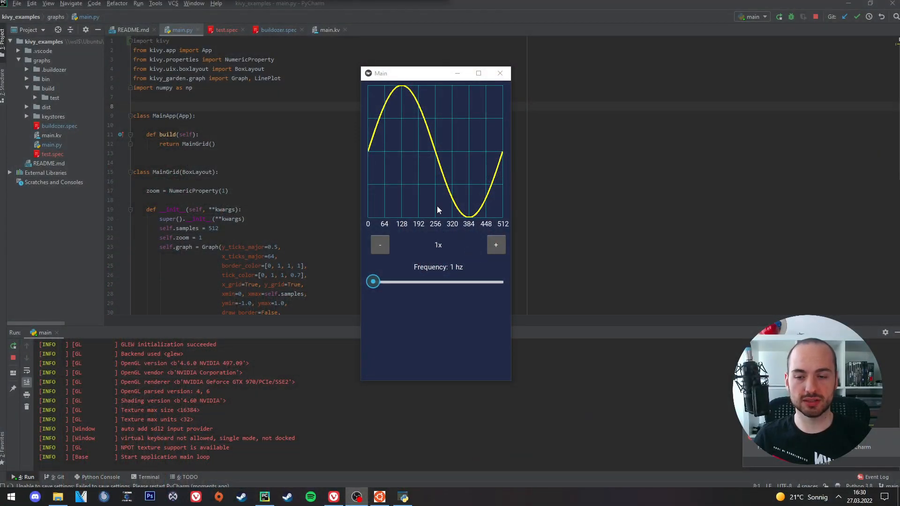
pyautogui.moveTo(442, 184)
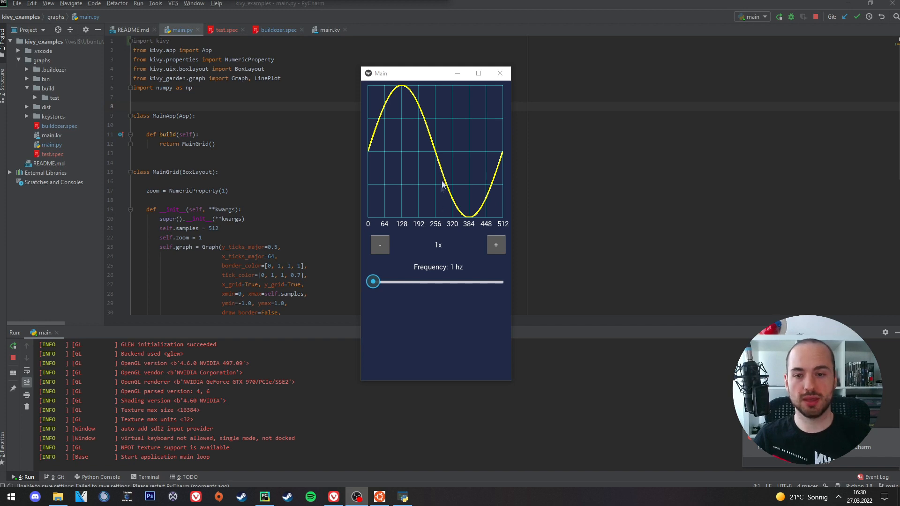
pyautogui.moveTo(443, 178)
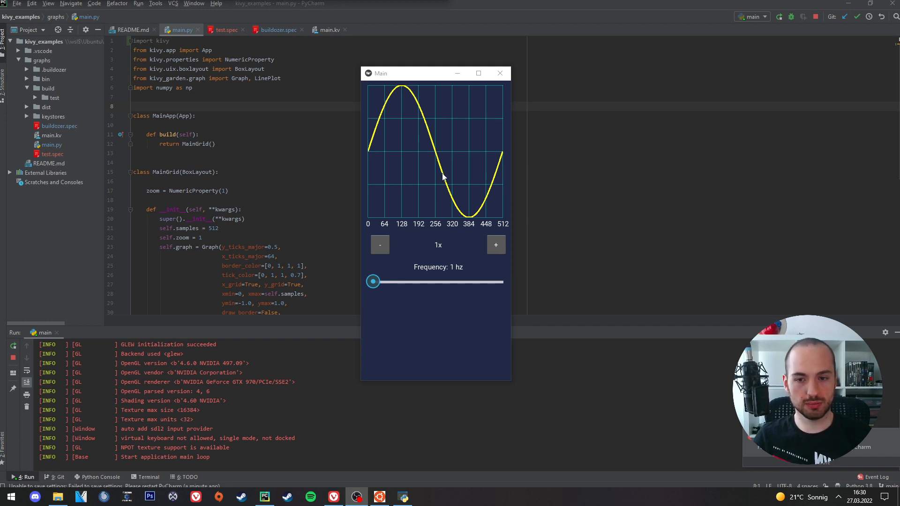
pyautogui.moveTo(405, 149)
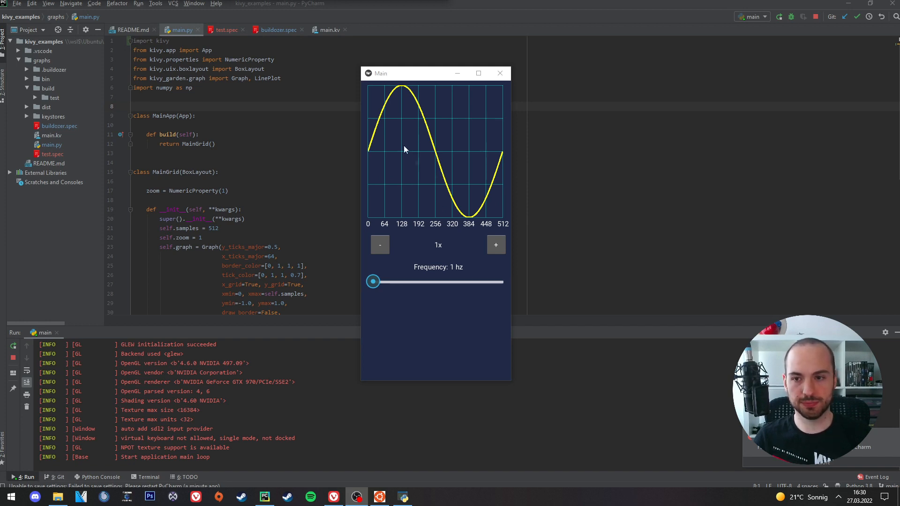
pyautogui.moveTo(215, 17)
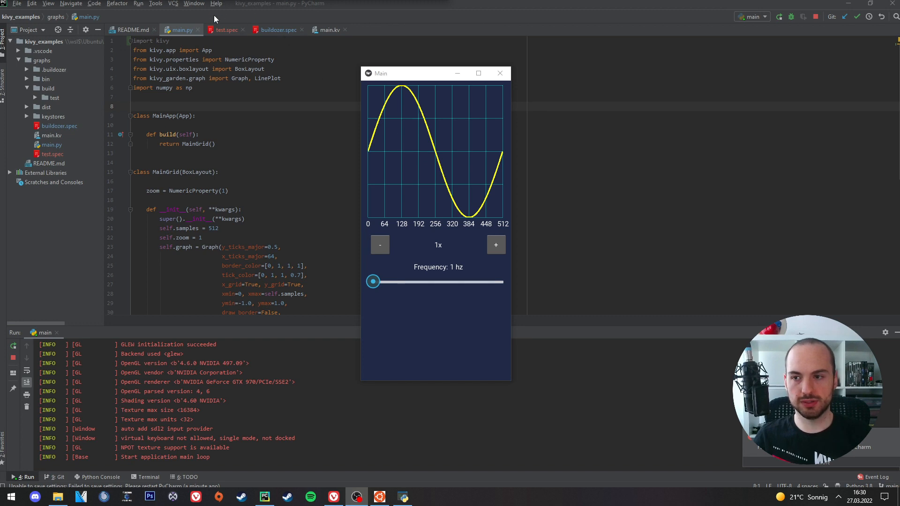
pyautogui.moveTo(303, 139)
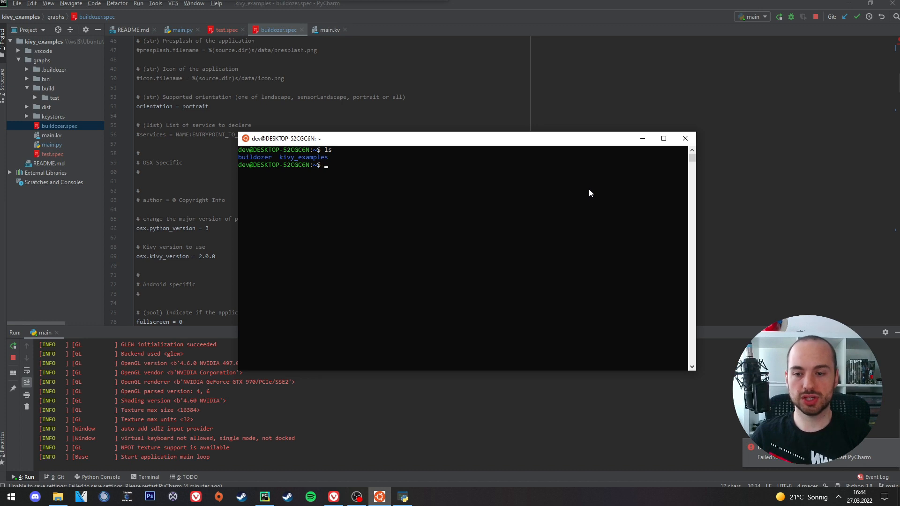
# Move into kivy_examples, start typing sudo buildozer init and cancel it with Ctrl+C before running
pyautogui.write('cd kivy_examples/')
pyautogui.write('cd graphs/')
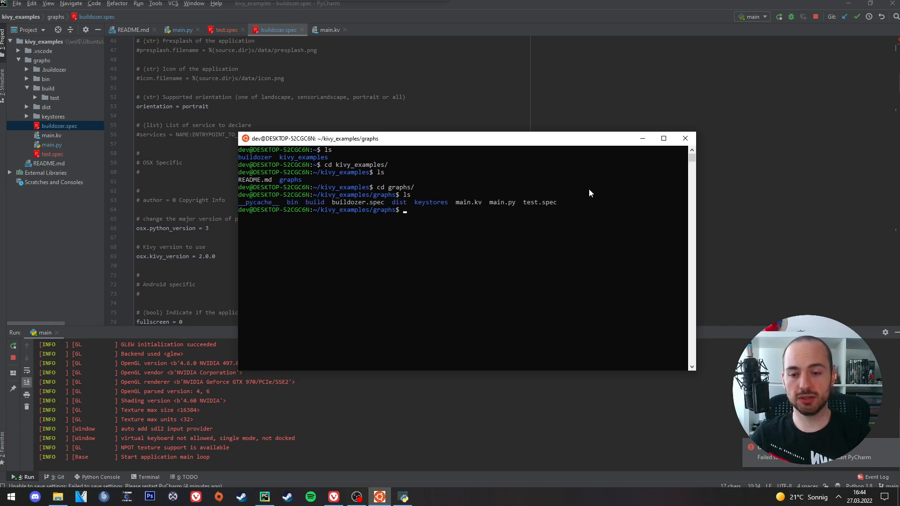
pyautogui.write('sud')
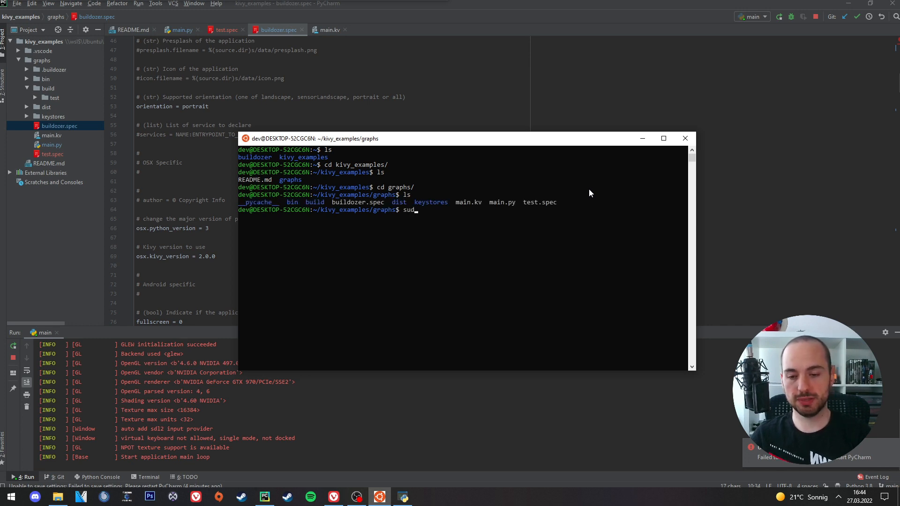
pyautogui.write('o buildozer init')
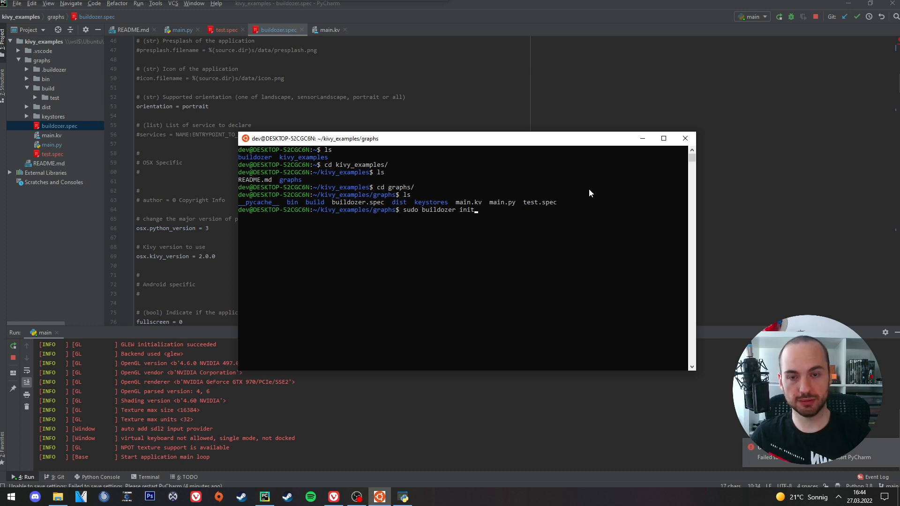
pyautogui.press('ctrl+c')
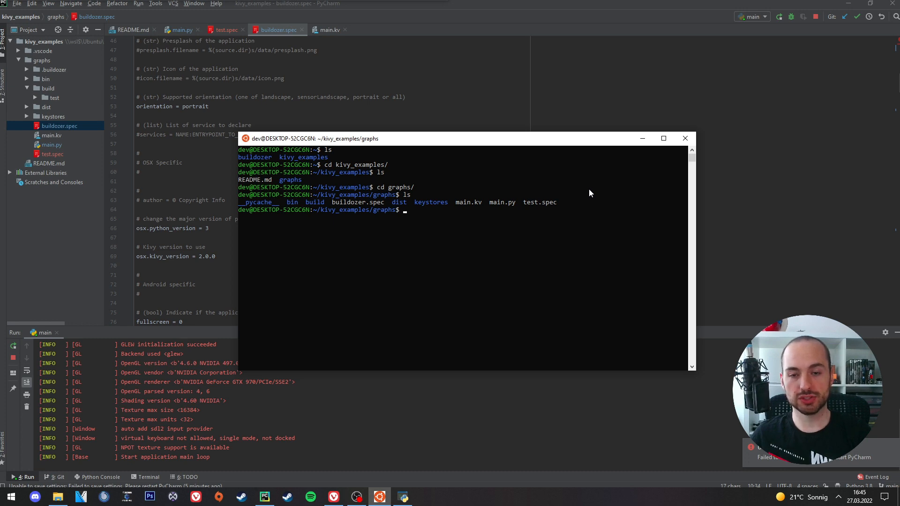
pyautogui.moveTo(333, 205)
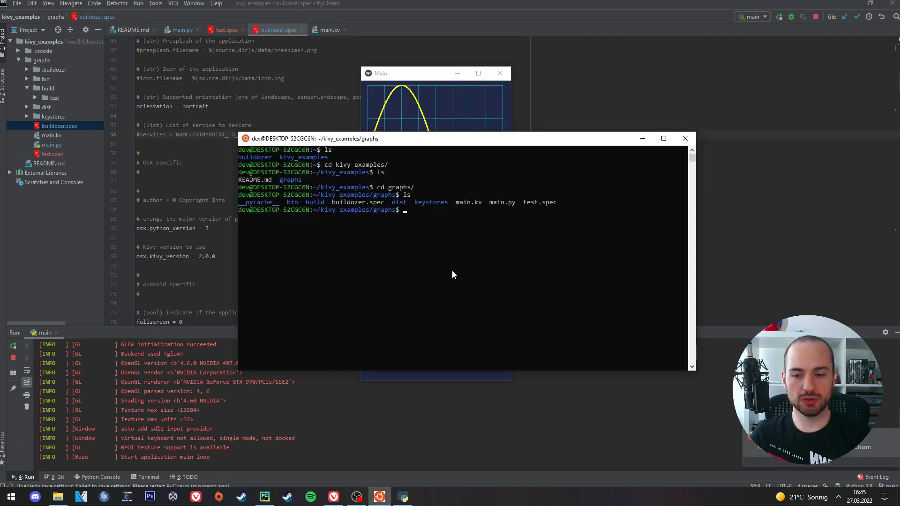
pyautogui.write('sudo')
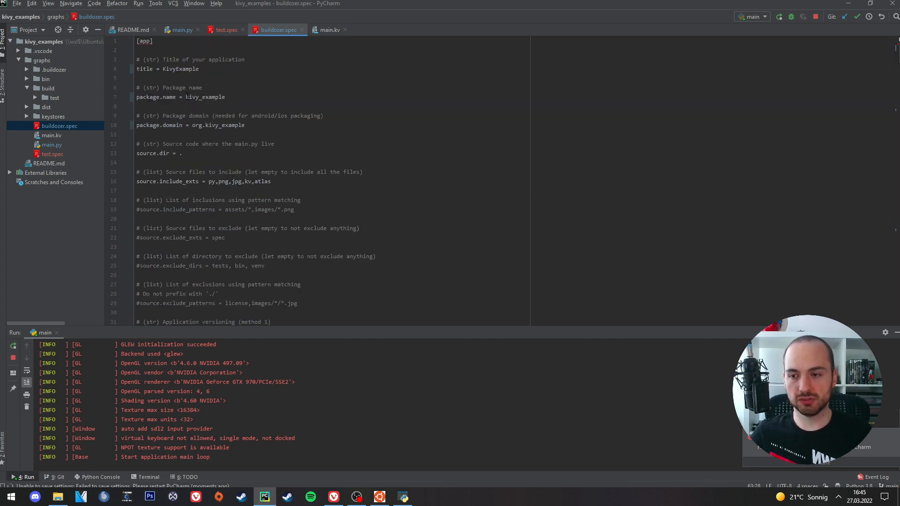
# Set android.api to 30 in buildozer.spec below the kivy_example package name
pyautogui.doubleClick(205, 97)
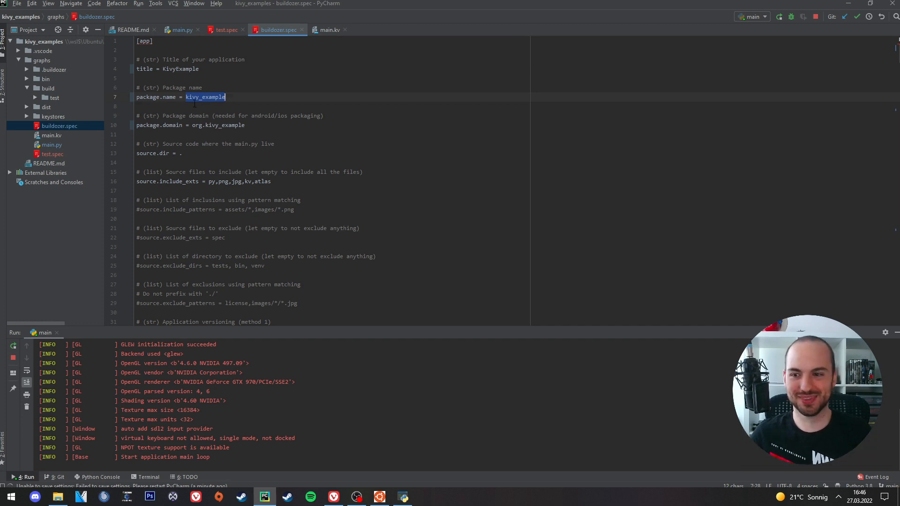
pyautogui.scroll(-3)
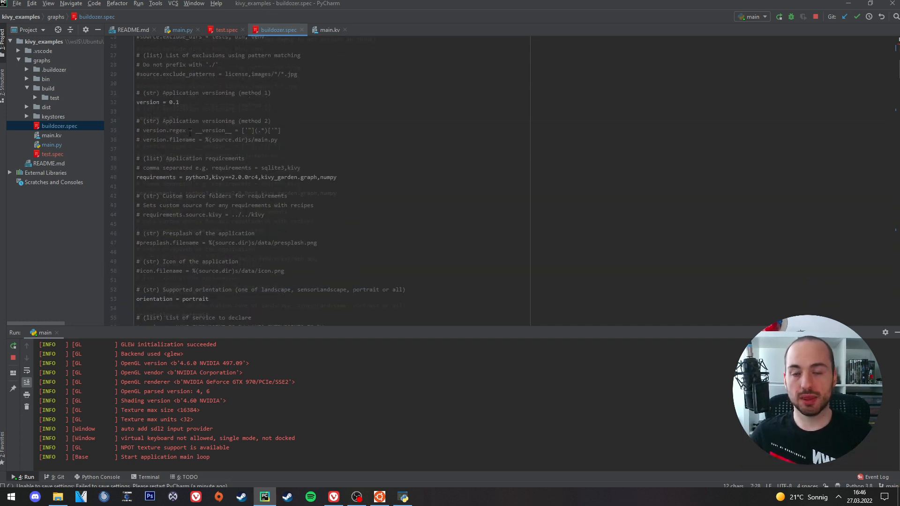
pyautogui.scroll(-3)
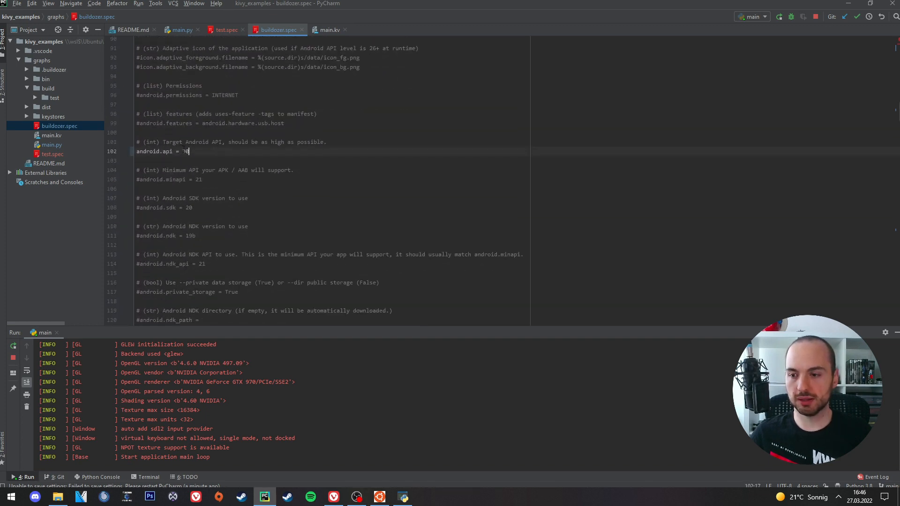
pyautogui.write('30')
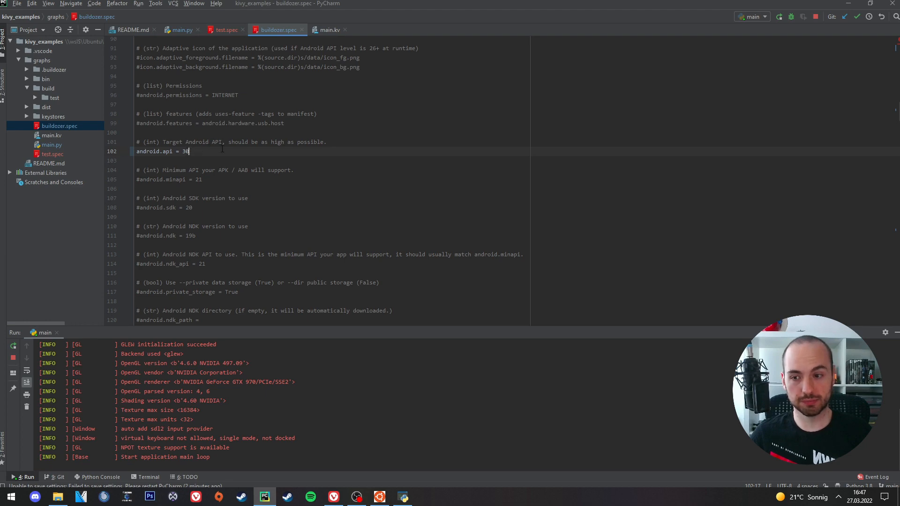
# Scroll through buildozer.spec to check android.release_artifact = aab and p4a.branch = develop
pyautogui.scroll(-3)
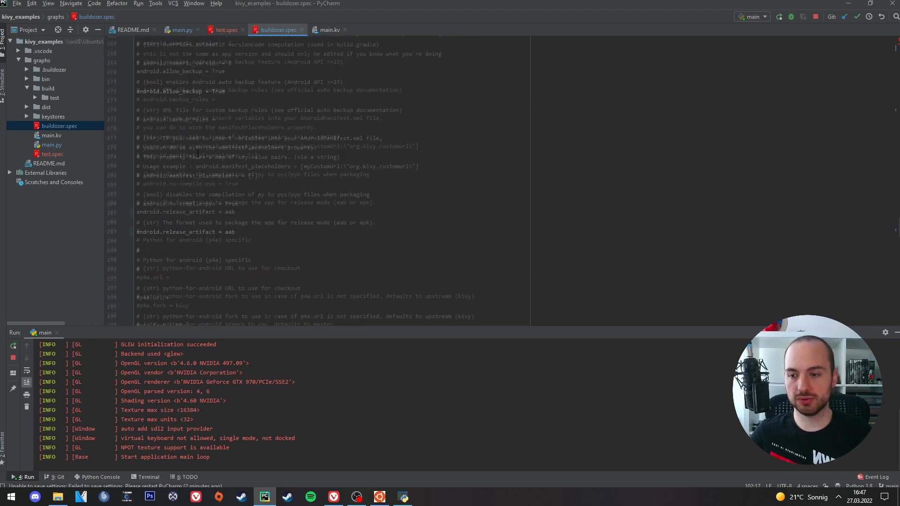
pyautogui.scroll(-3)
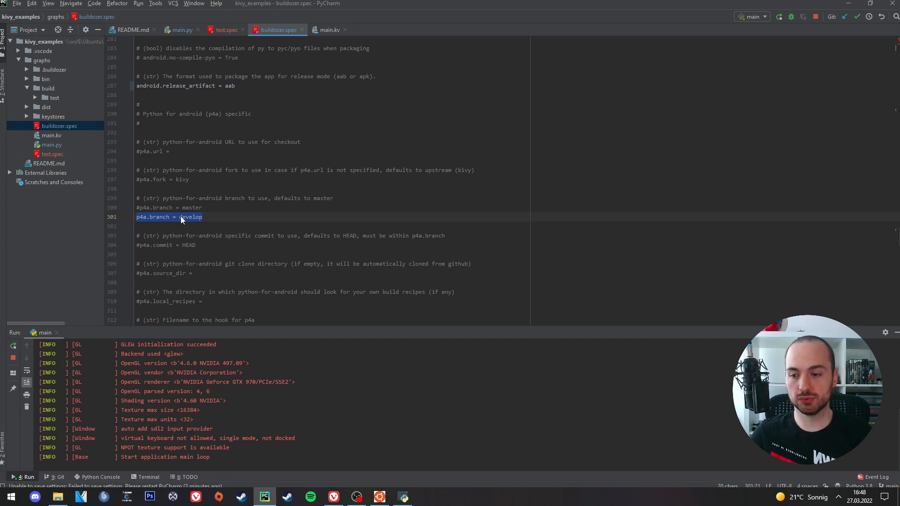
pyautogui.scroll(-3)
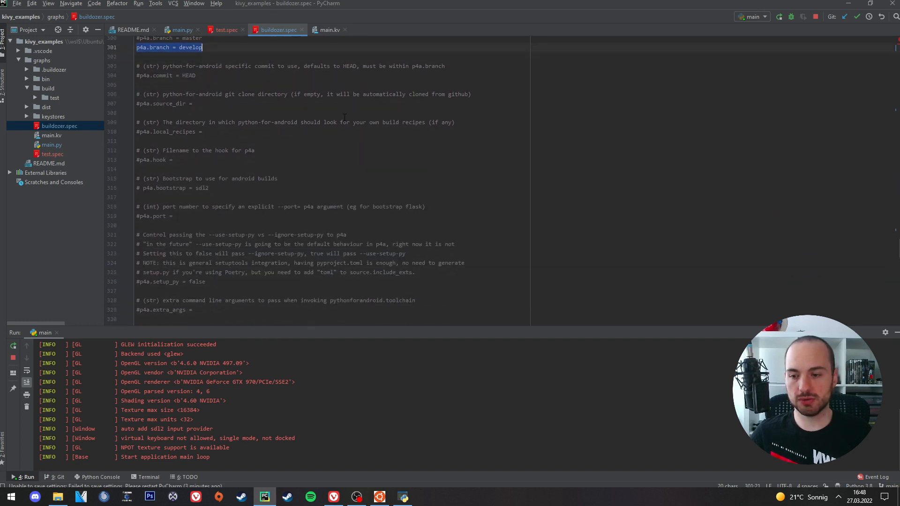
pyautogui.scroll(-3)
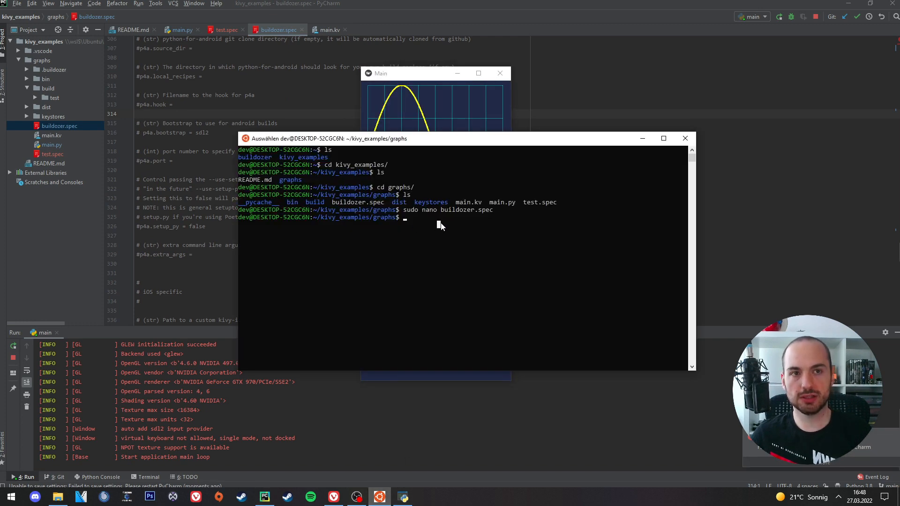
# Run sudo buildozer android release and answer y to build the kivy_example AAB
pyautogui.write('sudo buildozer')
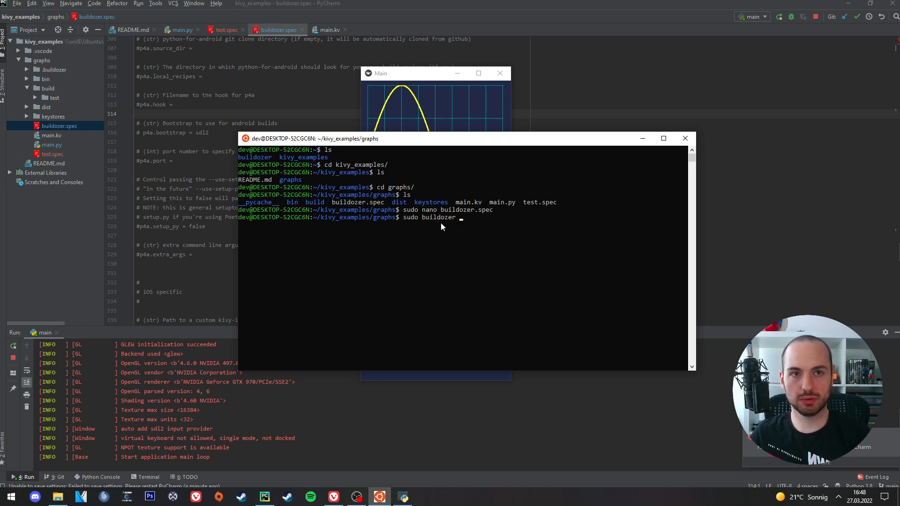
pyautogui.write('android release')
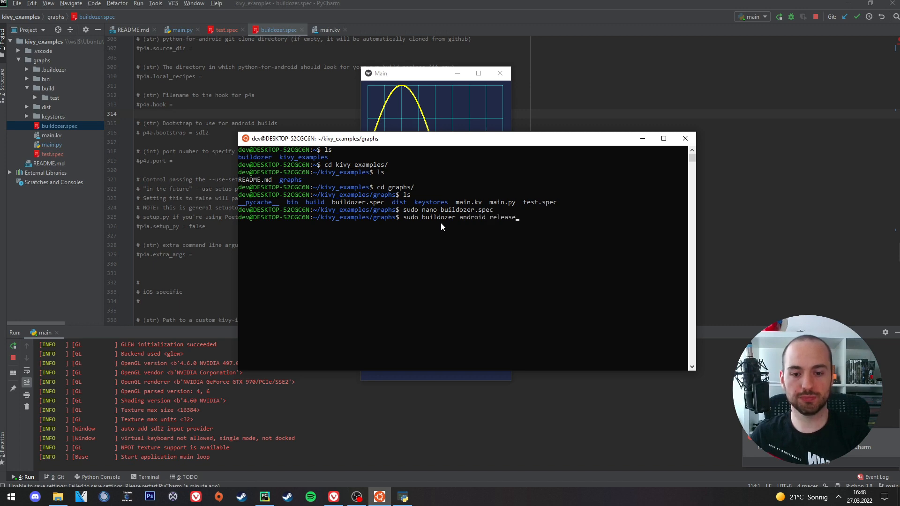
pyautogui.press('Return')
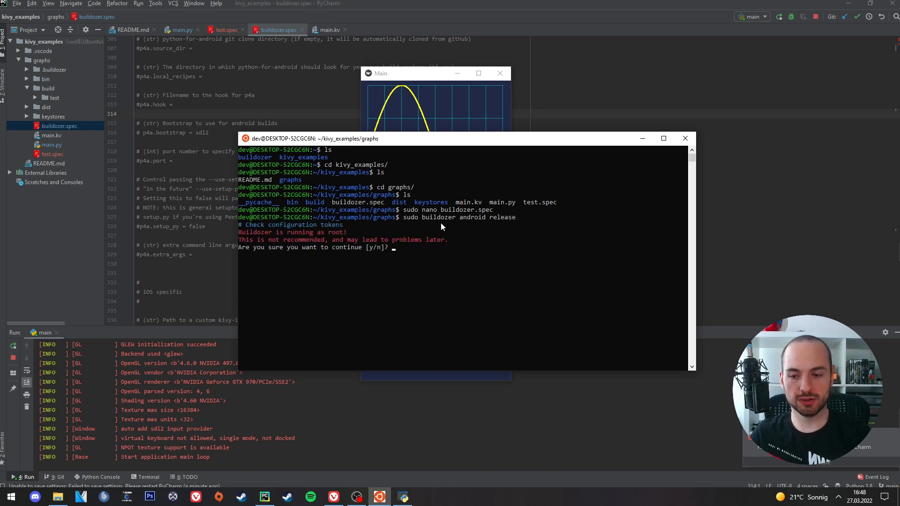
pyautogui.write('y')
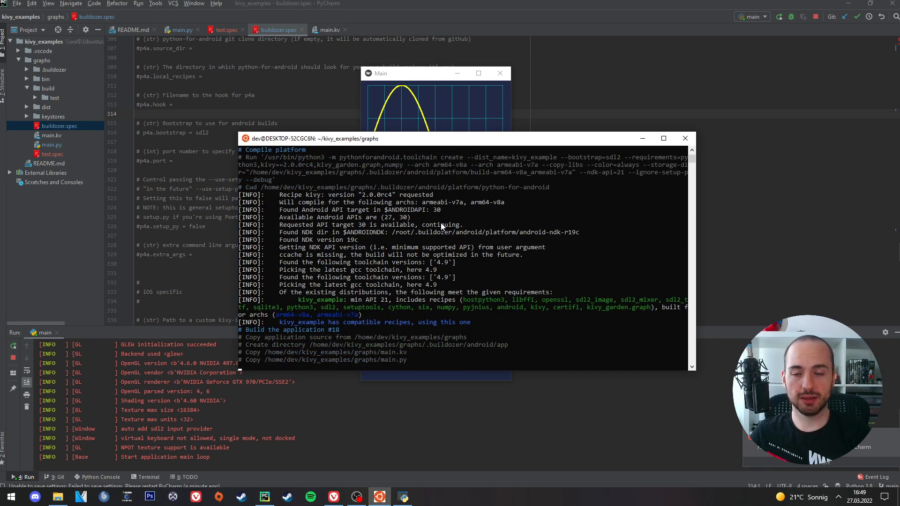
pyautogui.scroll(-3)
pyautogui.write('ls')
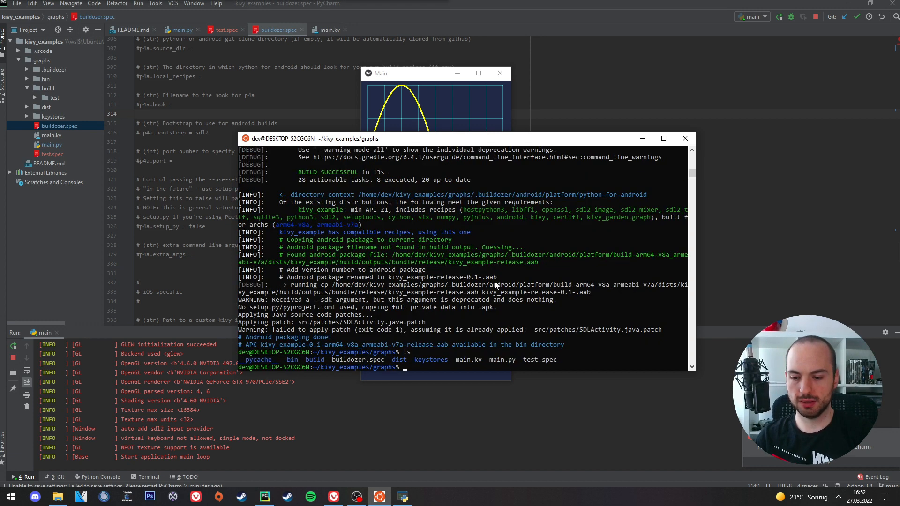
# Move into the bin folder and list the generated release .aab
pyautogui.write('cd bin/')
pyautogui.write('l')
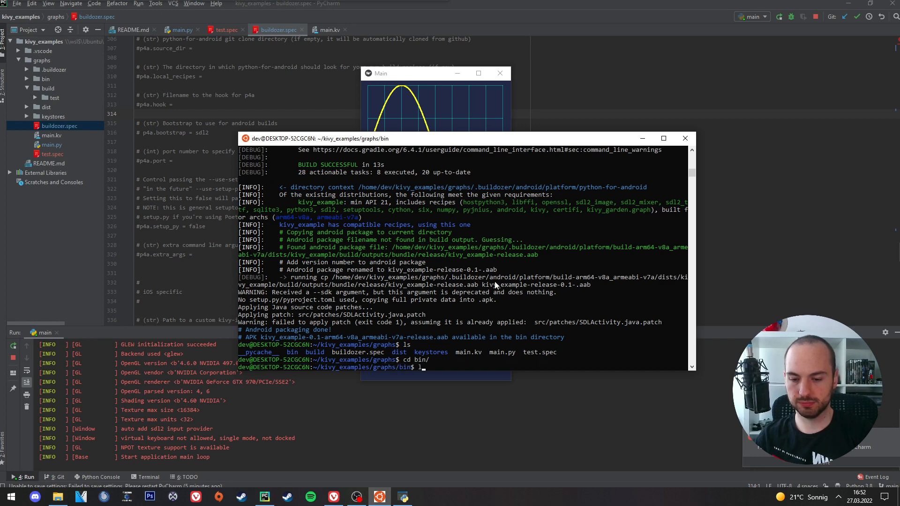
pyautogui.press('Return')
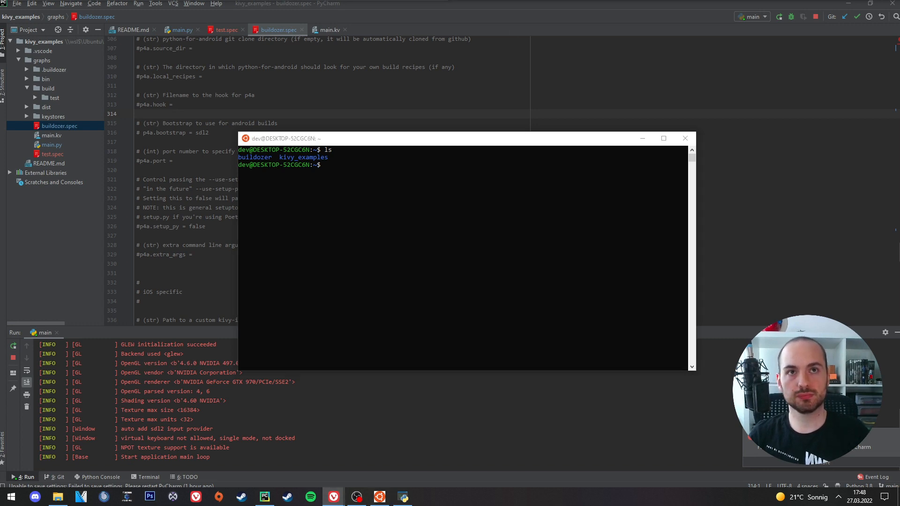
pyautogui.moveTo(347, 179)
pyautogui.write('mkdir -p ~/keystores/')
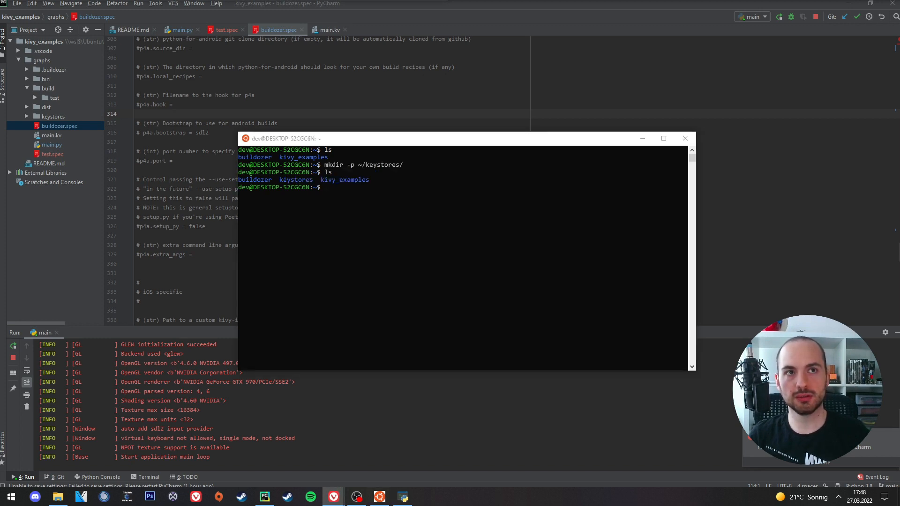
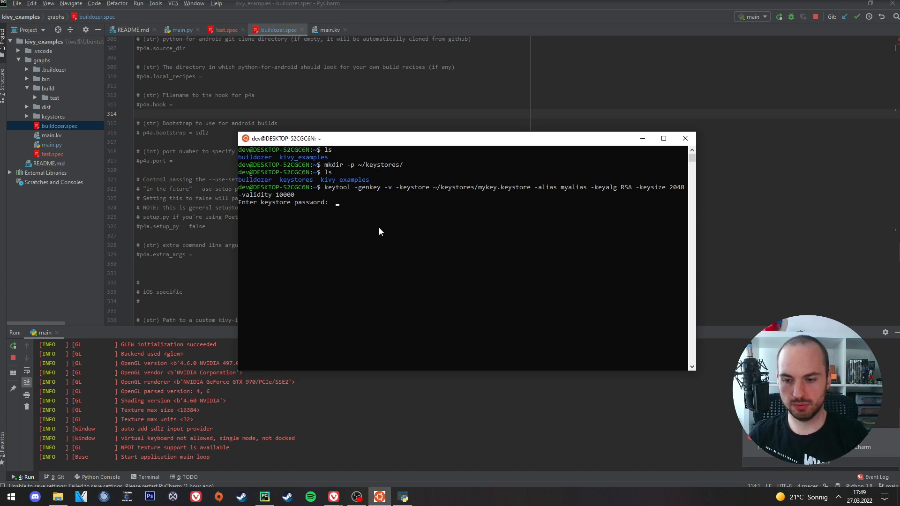
# Submit the keystore password and answer the keytool identity prompts
pyautogui.press('Return')
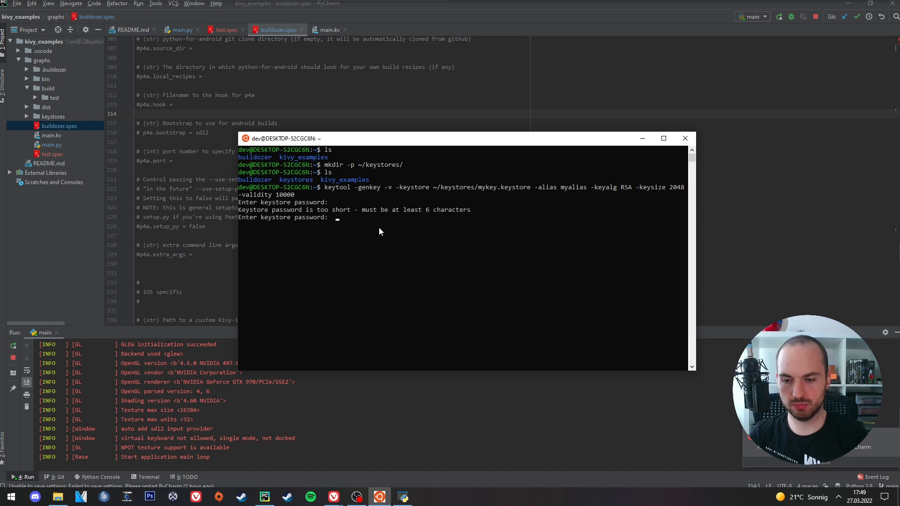
pyautogui.press('Return')
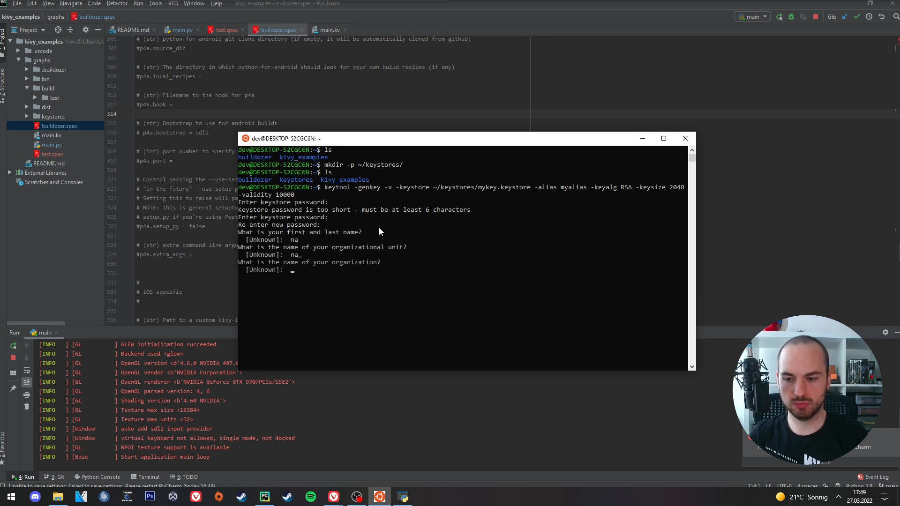
pyautogui.write('na')
pyautogui.write('cd keystores/')
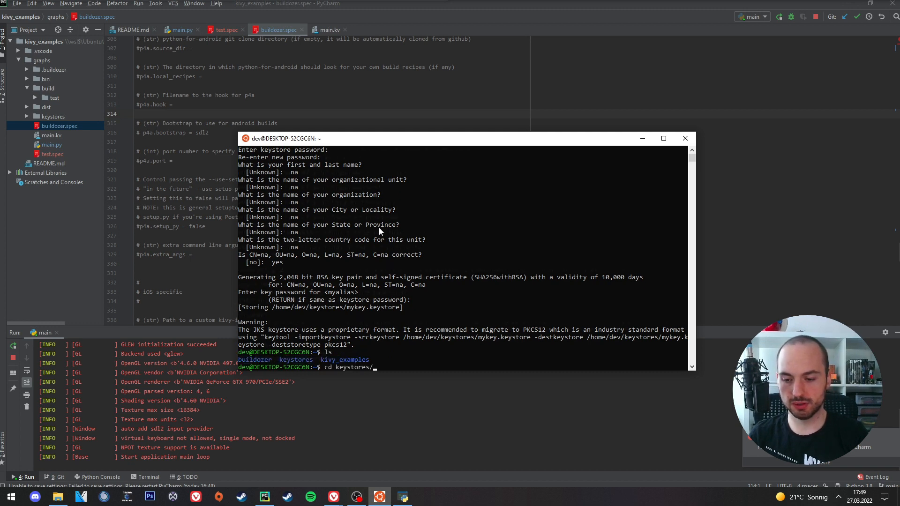
# Inside keystores, migrate mykey.keystore to PKCS12 with keytool -importkeystore and its password
pyautogui.press('Return')
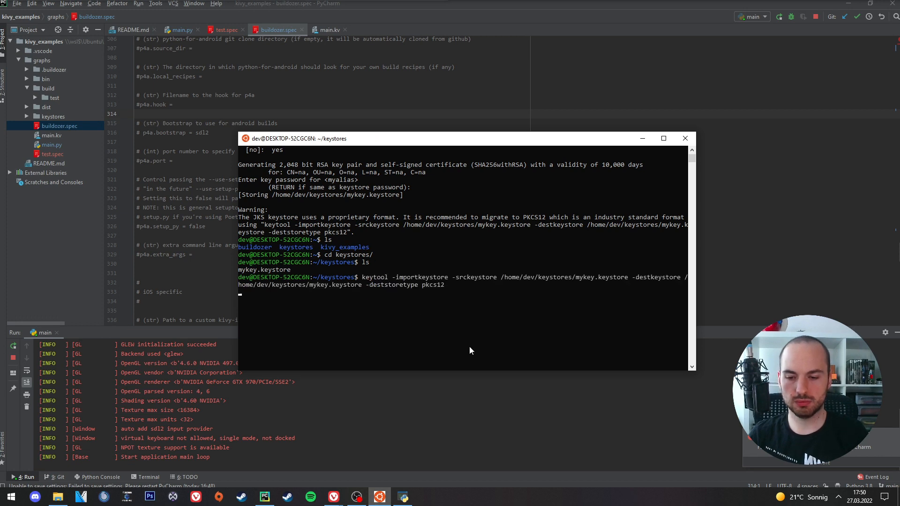
pyautogui.press('Return')
pyautogui.write('ls')
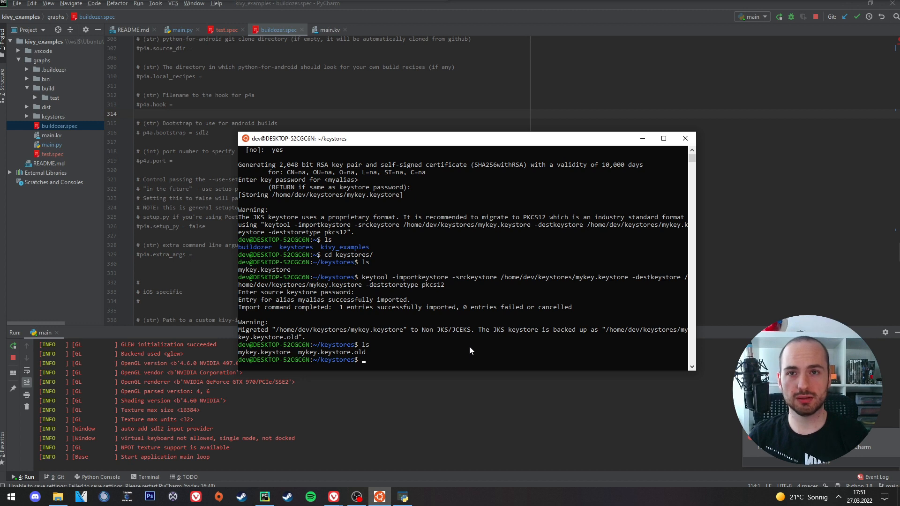
pyautogui.moveTo(440, 191)
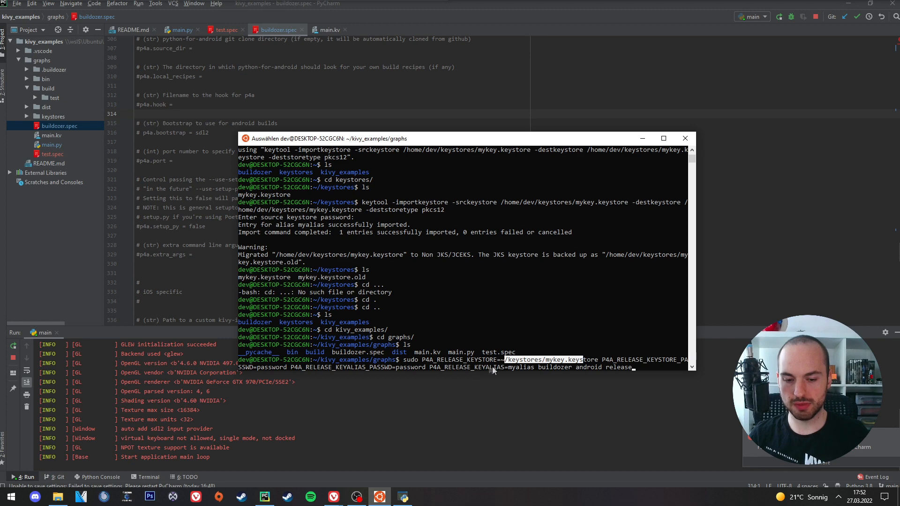
pyautogui.moveTo(589, 343)
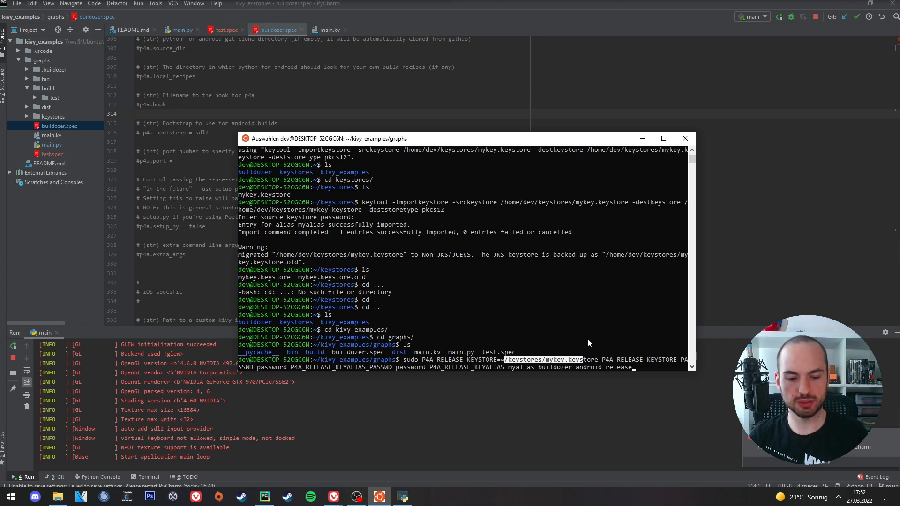
# Run buildozer android release with the P4A_RELEASE keystore, password and alias variables, answering y
pyautogui.press('Return')
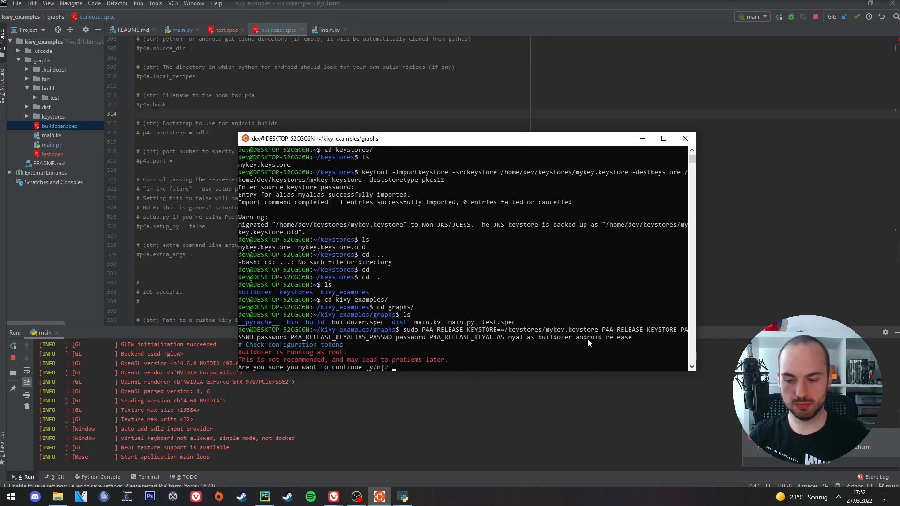
pyautogui.write('y')
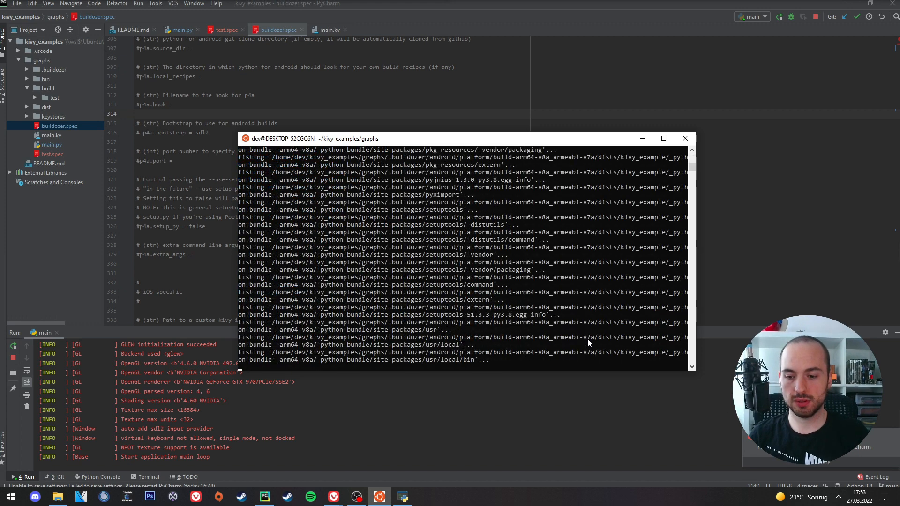